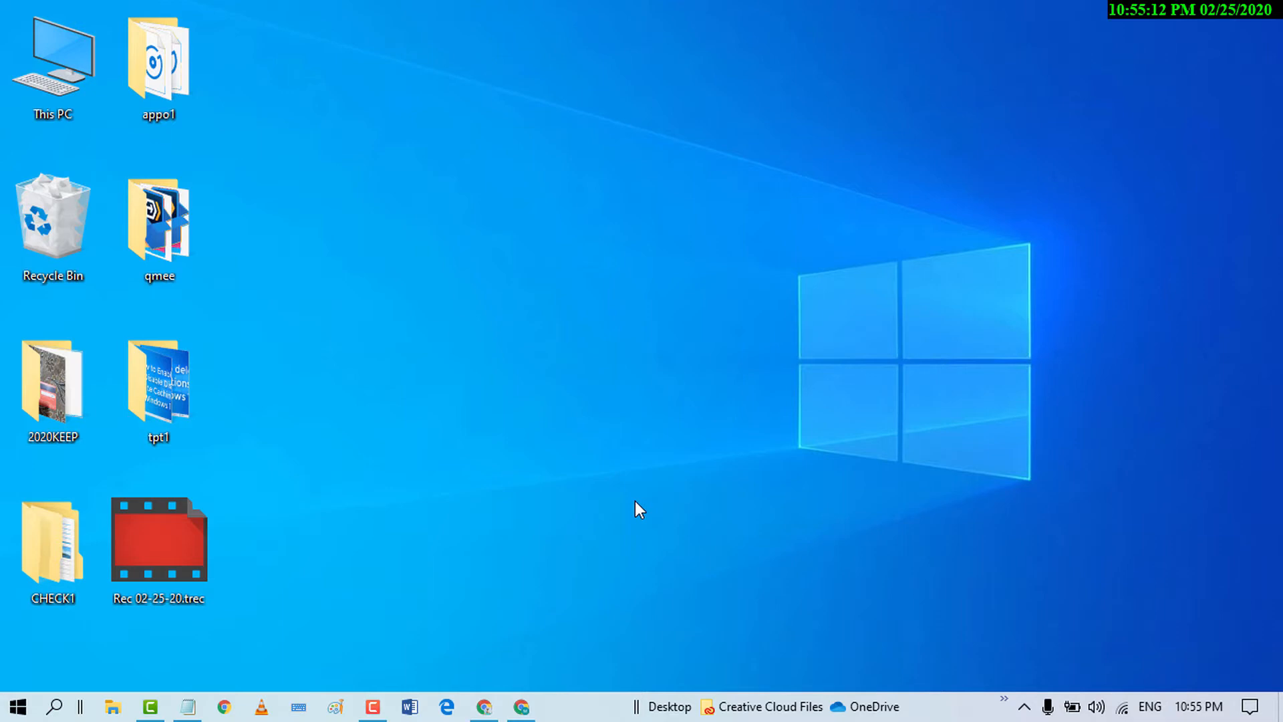
pyautogui.moveTo(563, 556)
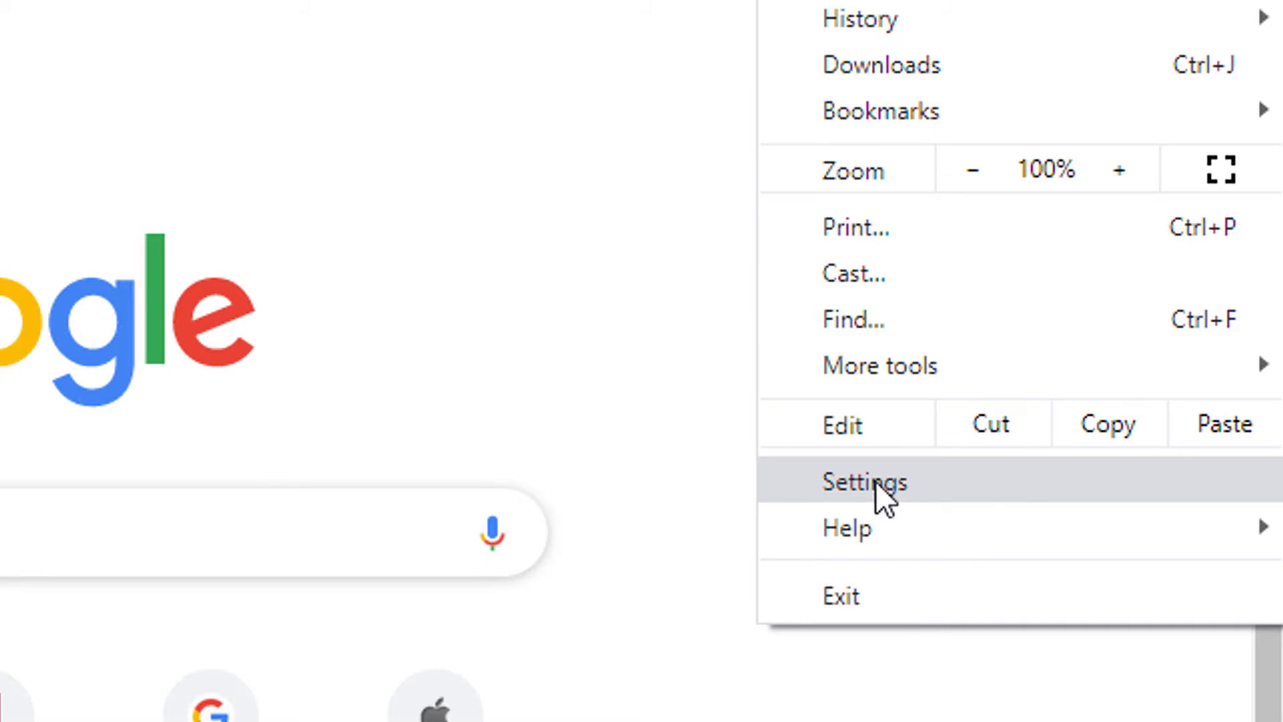
# Open chrome://settings from the Chrome menu, showing the People section with sync on
pyautogui.click(863, 481)
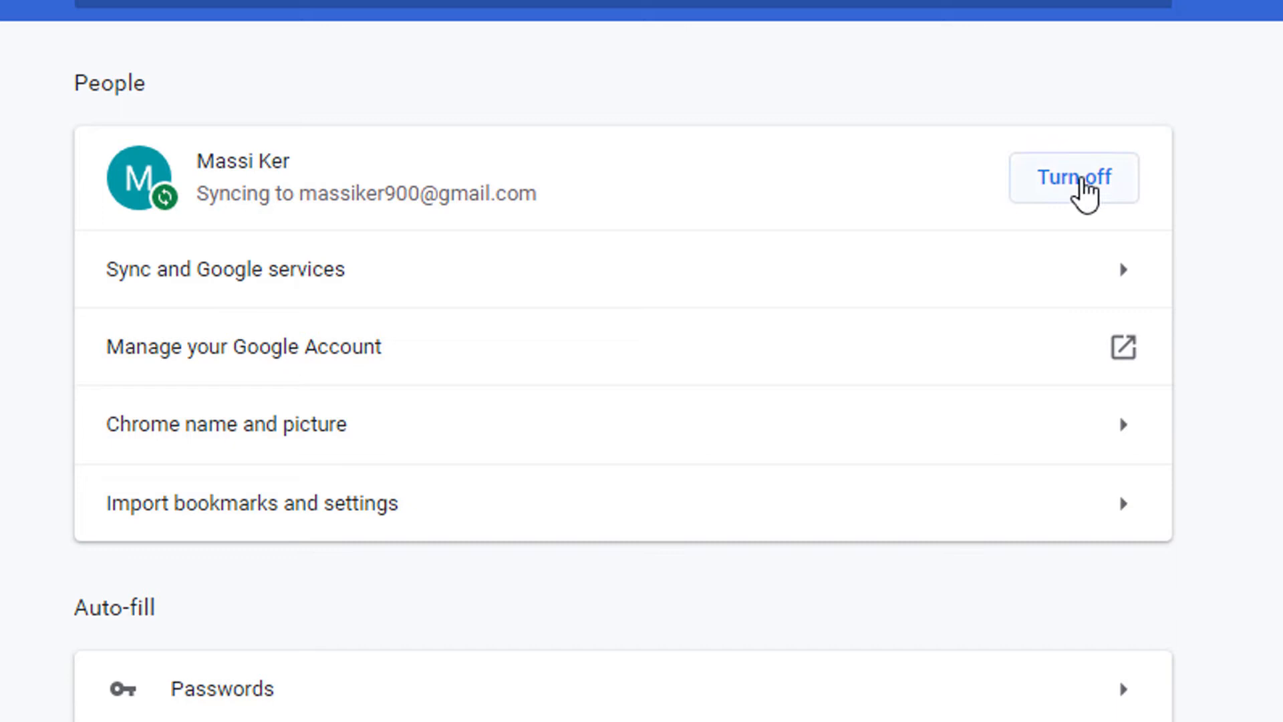
# Turn off sync, leaving 'Clear bookmarks, history, passwords' unticked, and confirm
pyautogui.click(1074, 178)
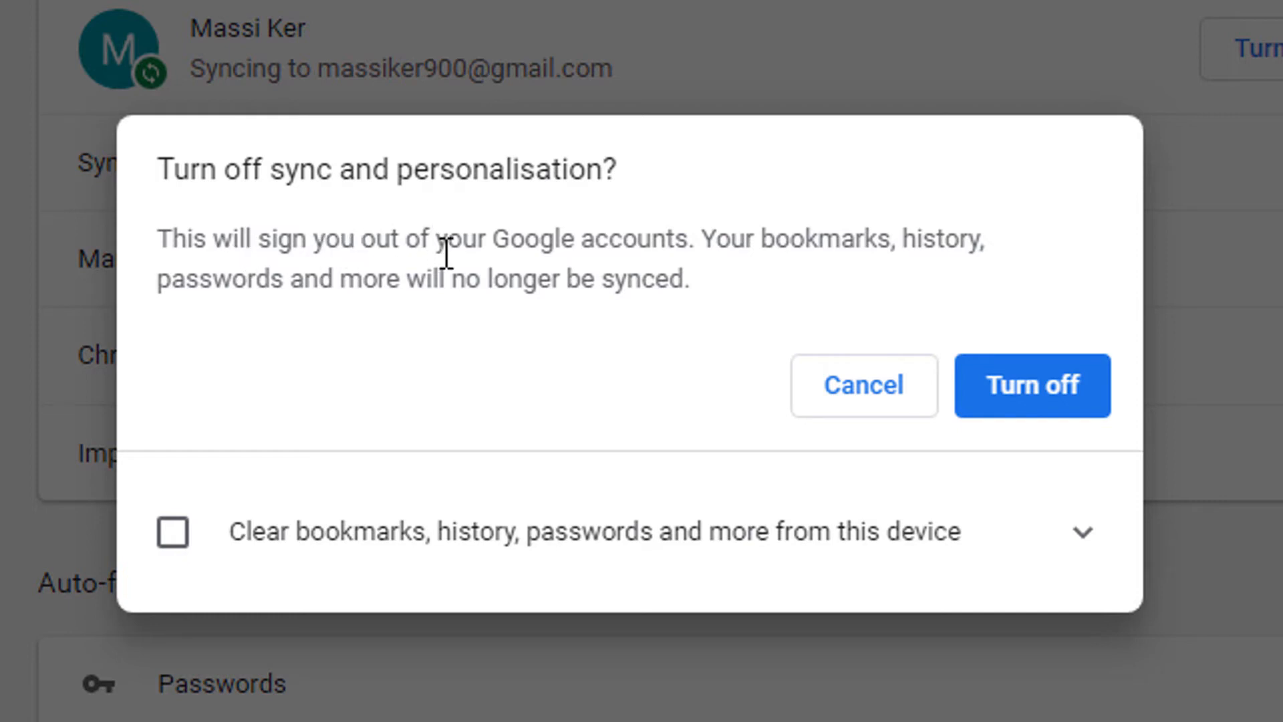
pyautogui.moveTo(861, 250)
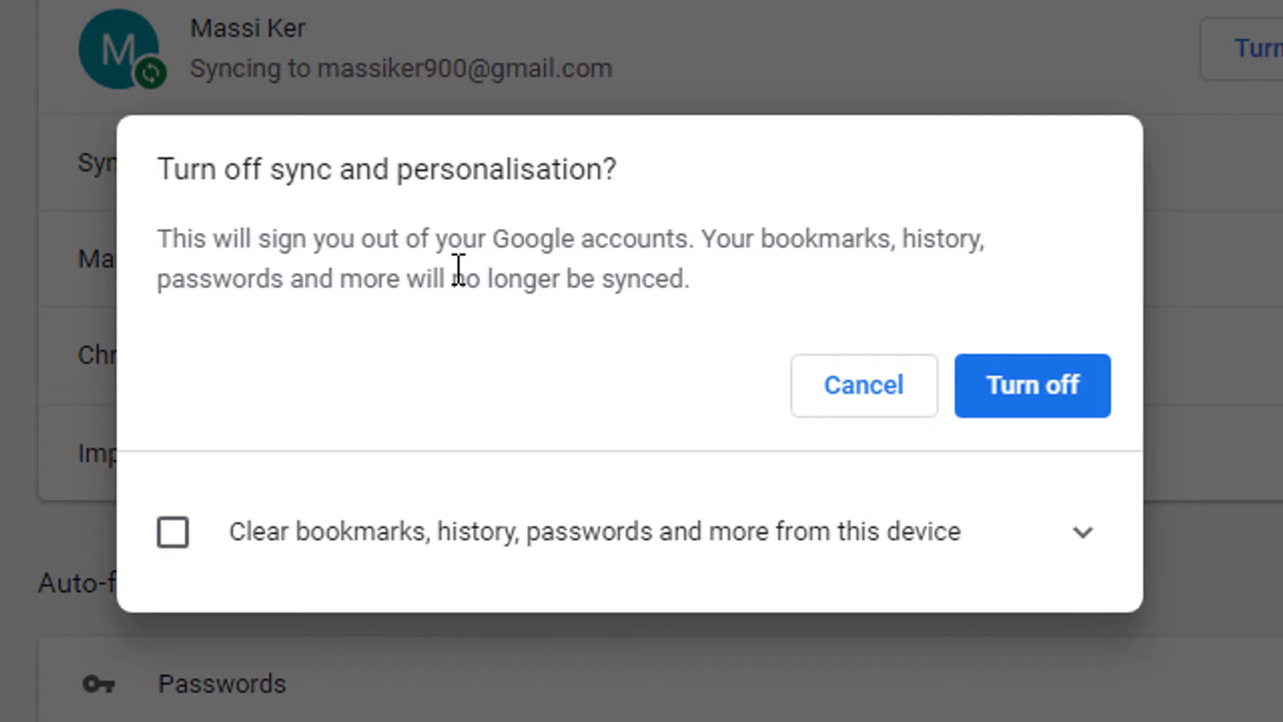
pyautogui.moveTo(317, 436)
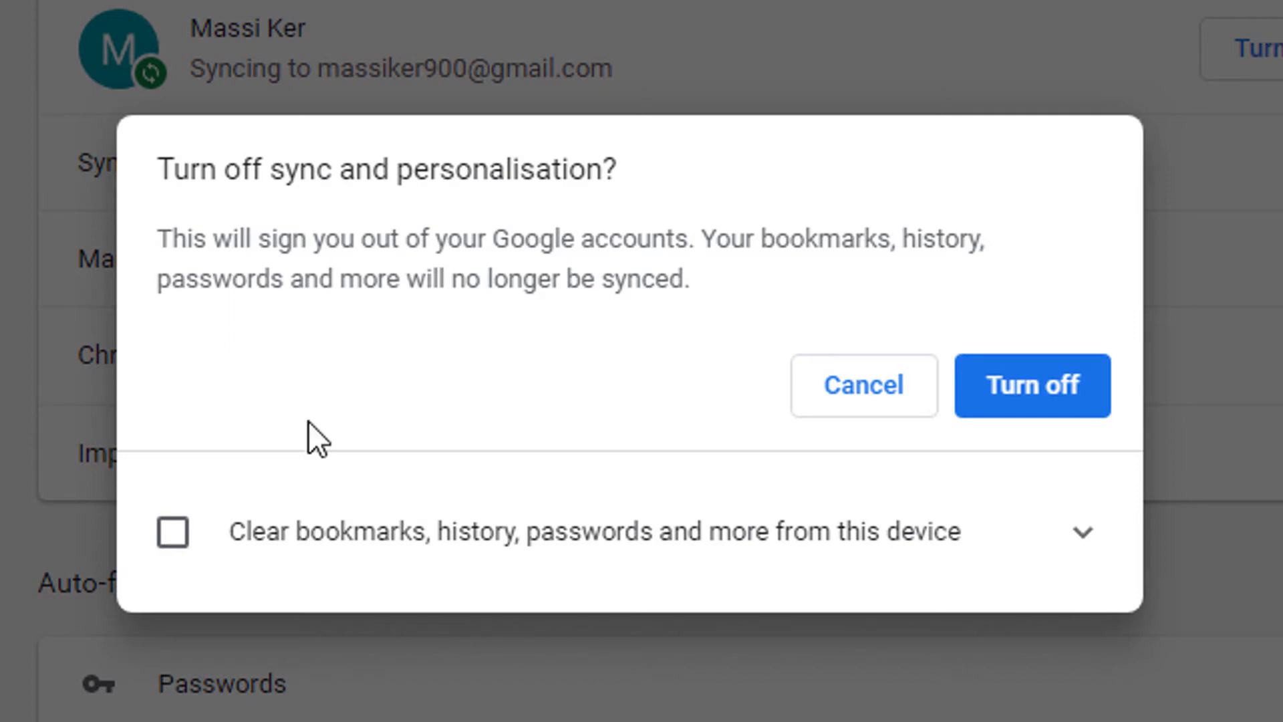
pyautogui.moveTo(634, 560)
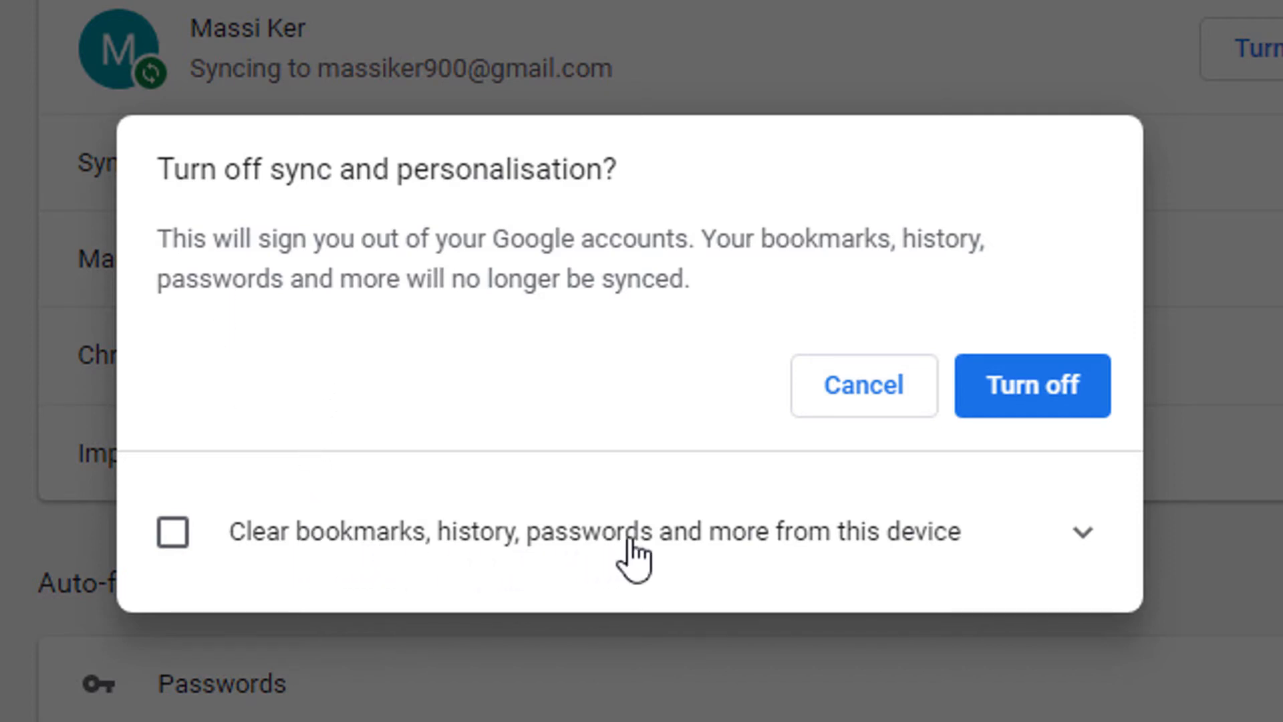
pyautogui.click(173, 532)
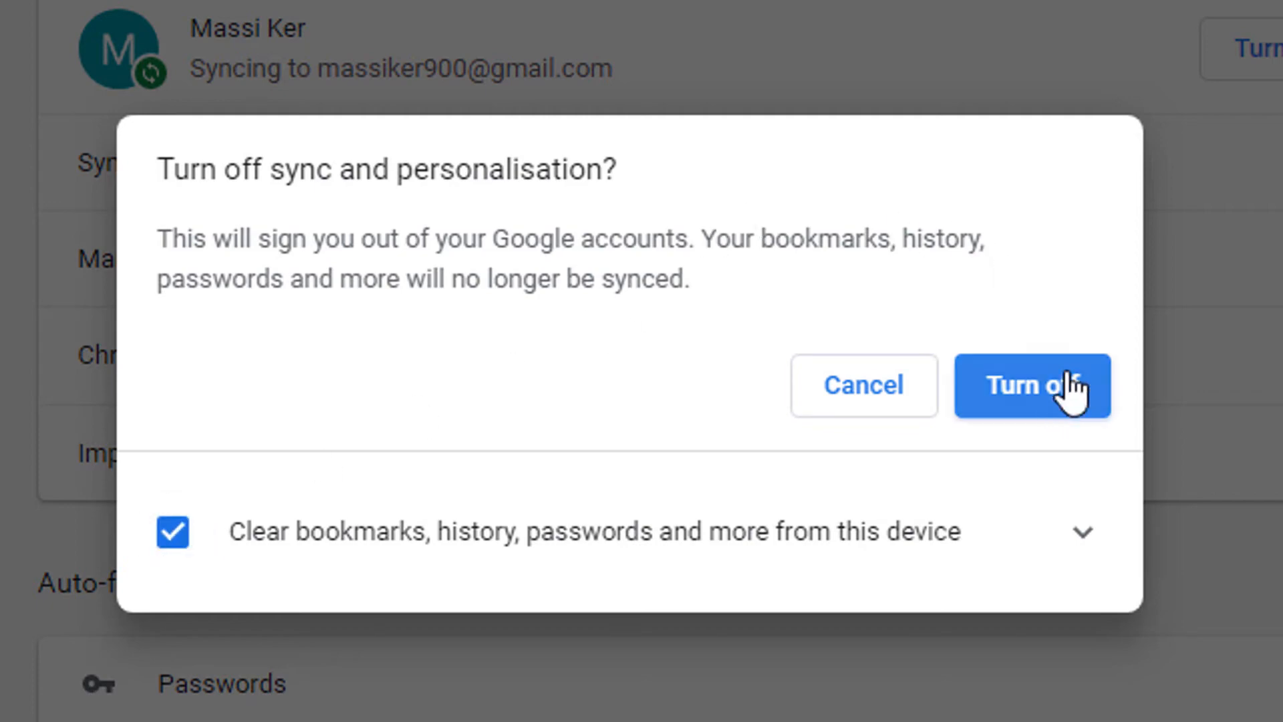
pyautogui.click(173, 531)
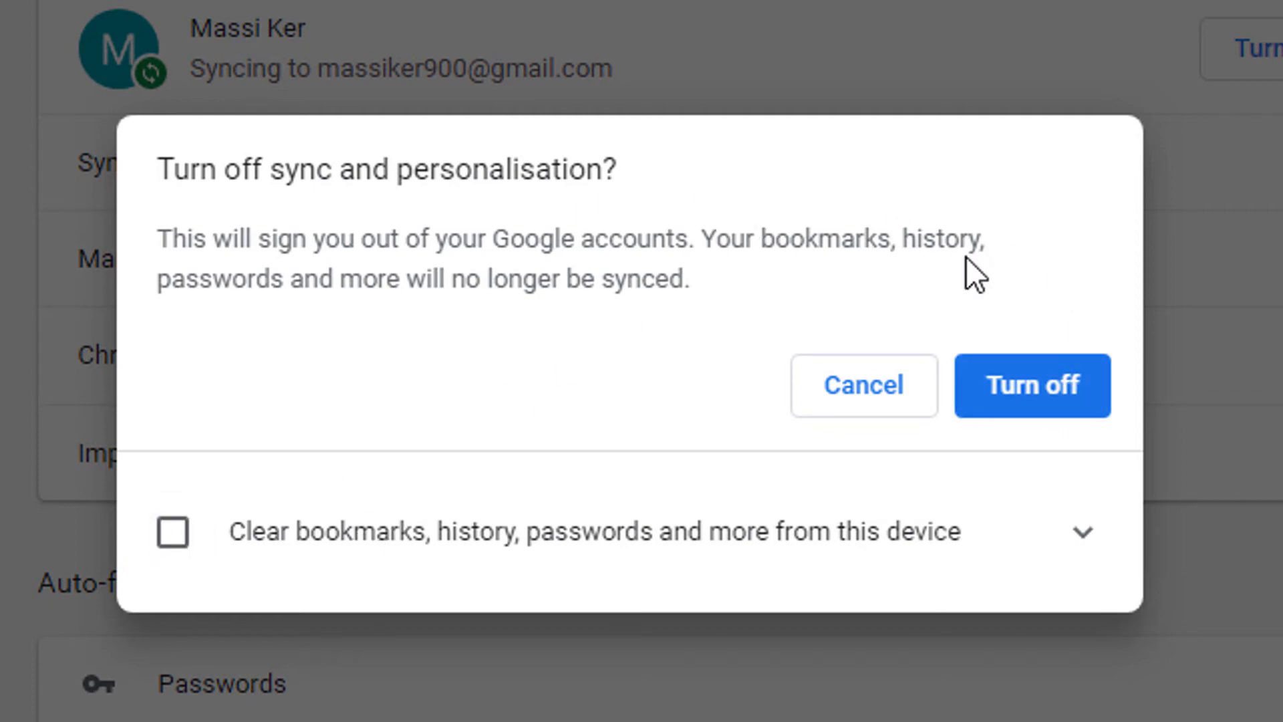
pyautogui.click(1031, 385)
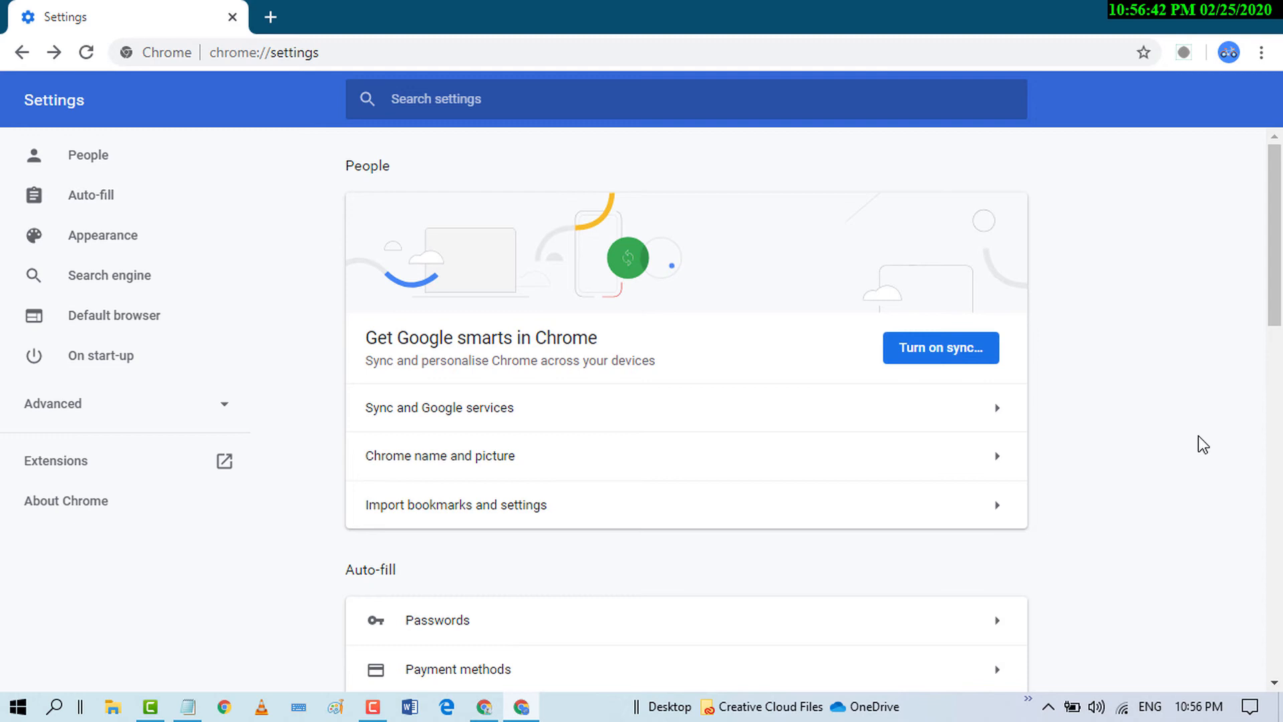
# Open the 'Turn on sync…' Google sign-in page, then close that tab
pyautogui.click(940, 347)
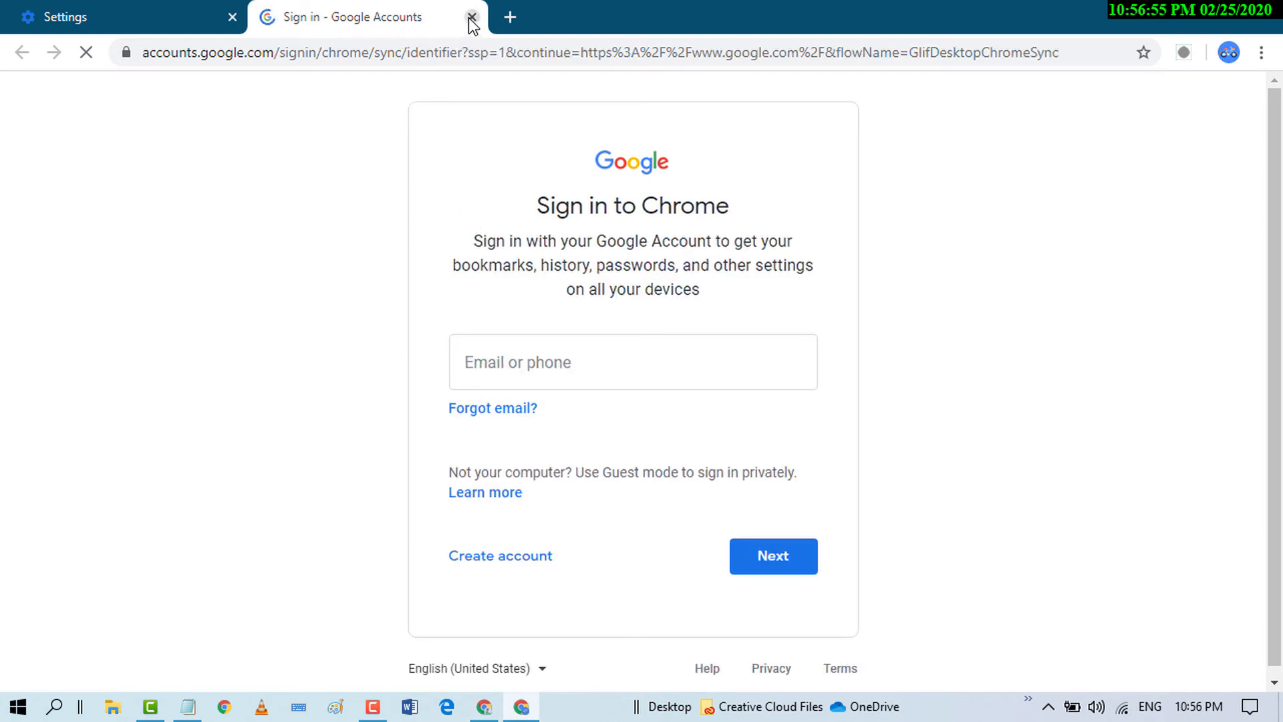
pyautogui.click(470, 16)
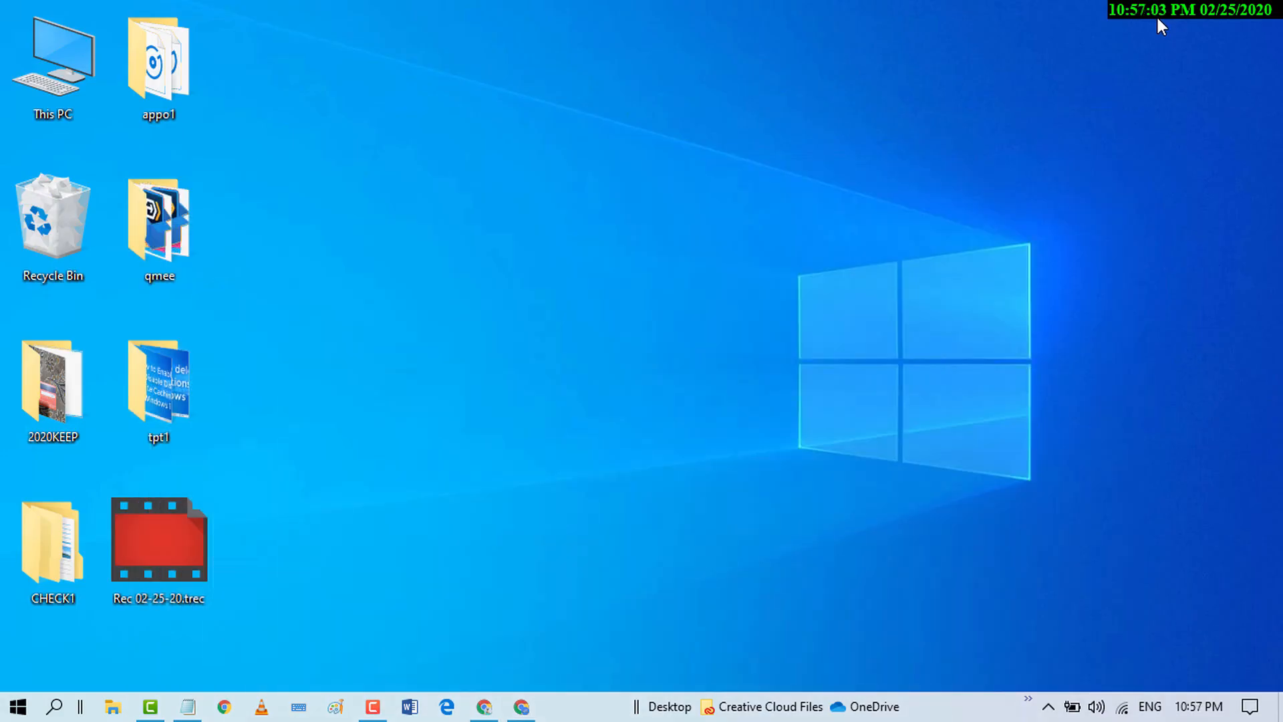
pyautogui.moveTo(971, 195)
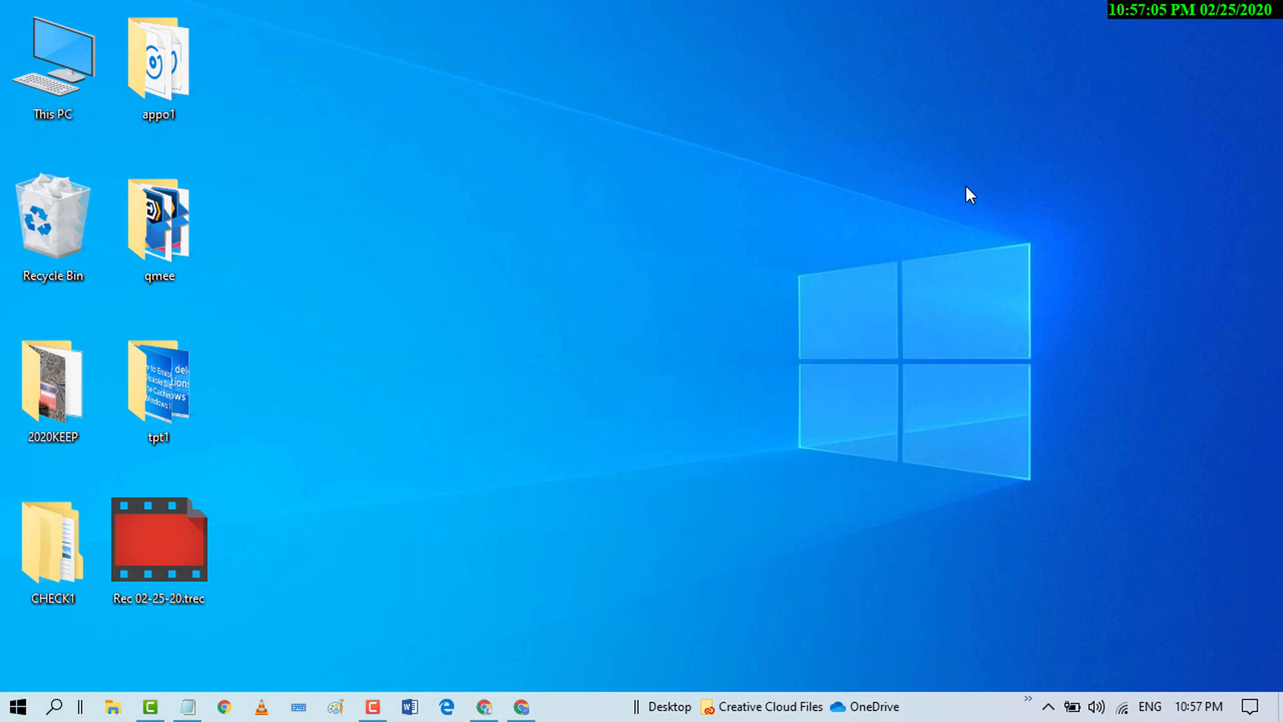
pyautogui.moveTo(655, 425)
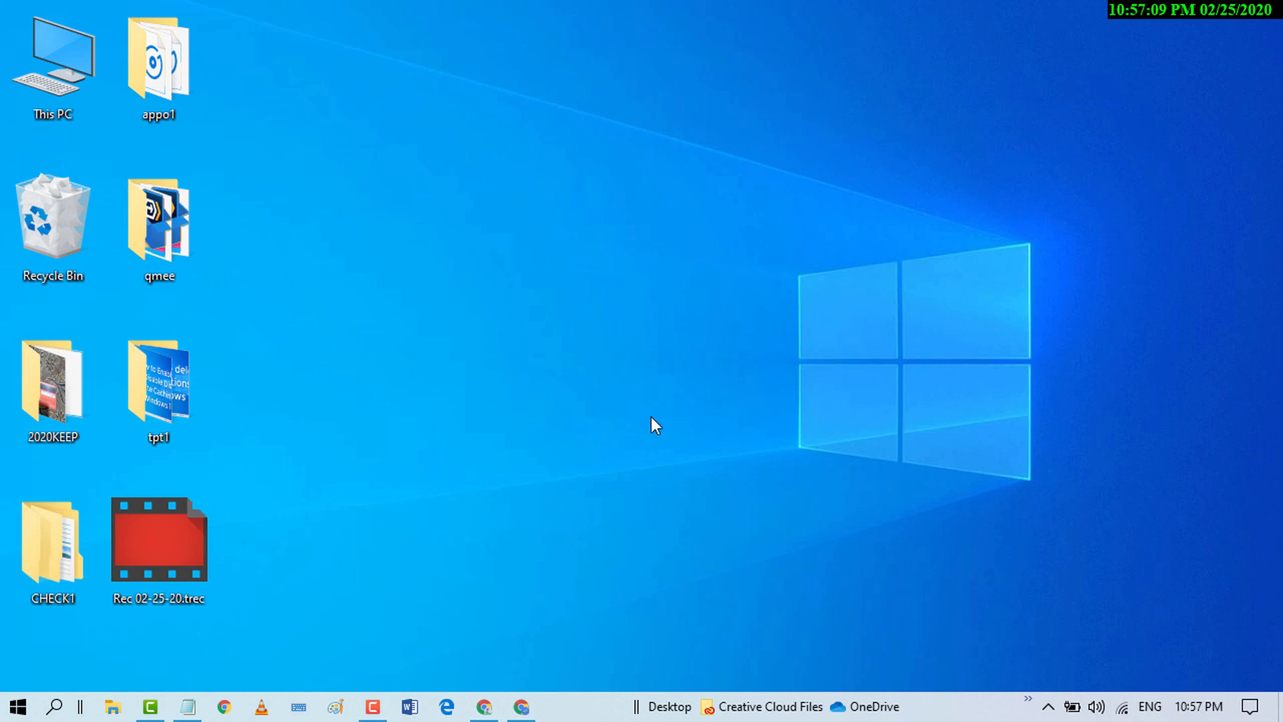